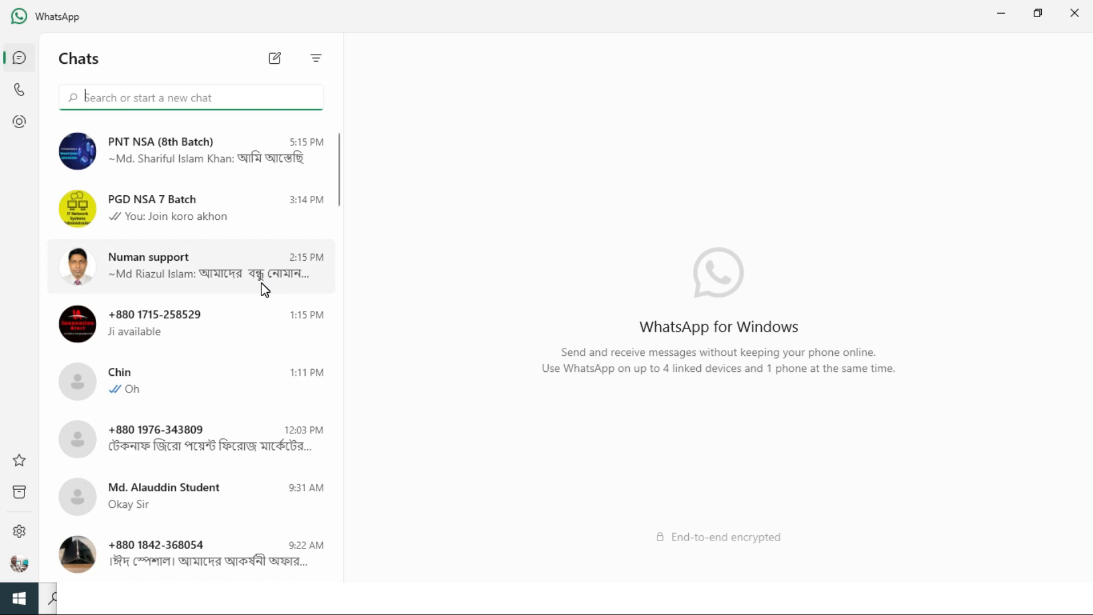
pyautogui.moveTo(19, 532)
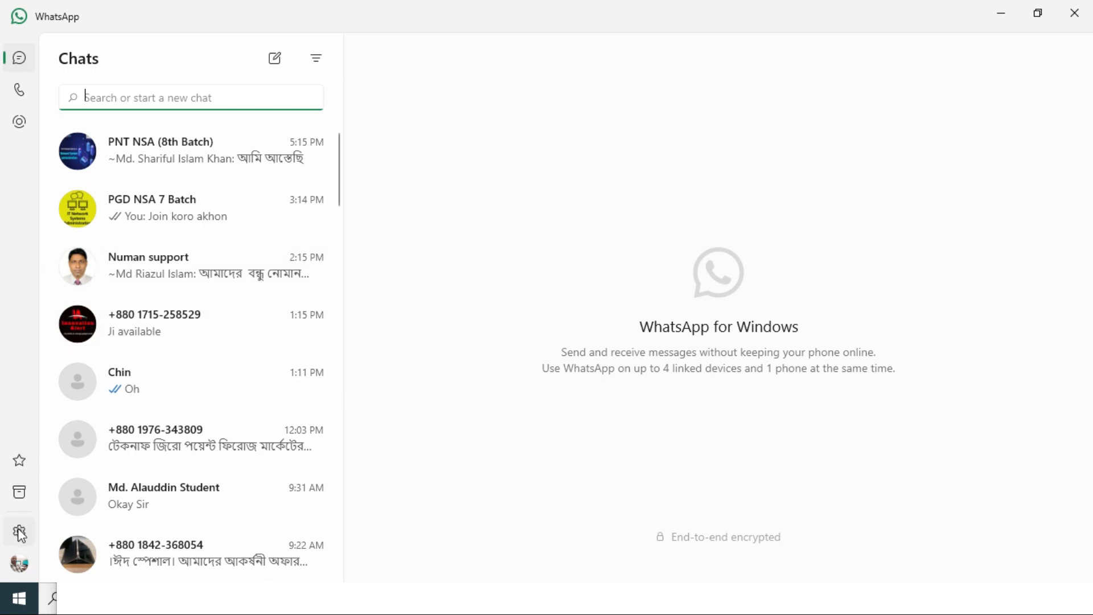
pyautogui.moveTo(20, 533)
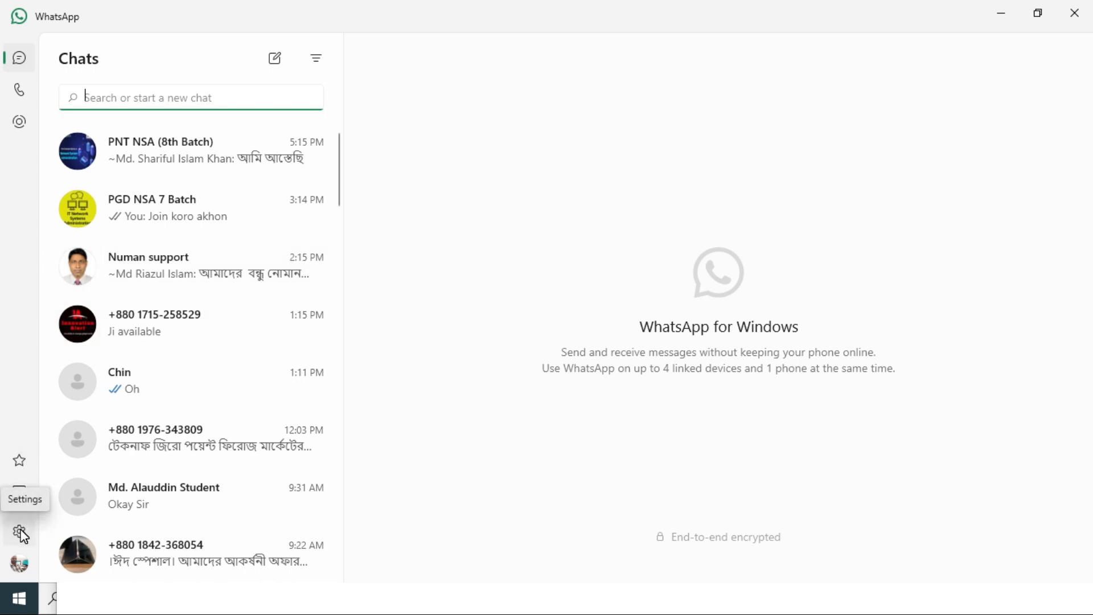
# Open WhatsApp settings from the gear at the bottom of the sidebar.
pyautogui.click(19, 532)
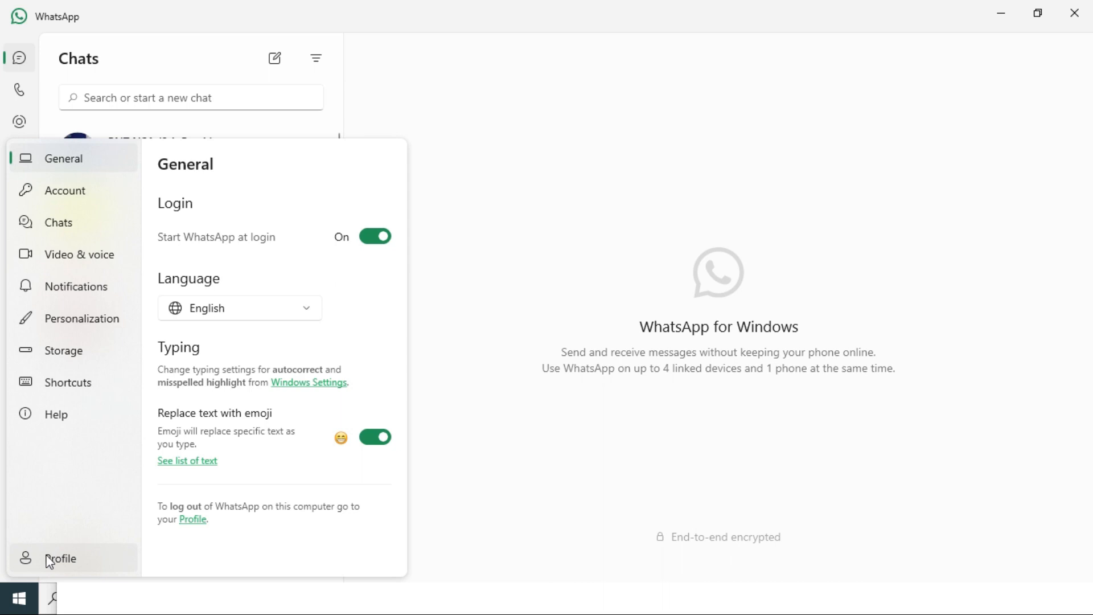
pyautogui.moveTo(66, 562)
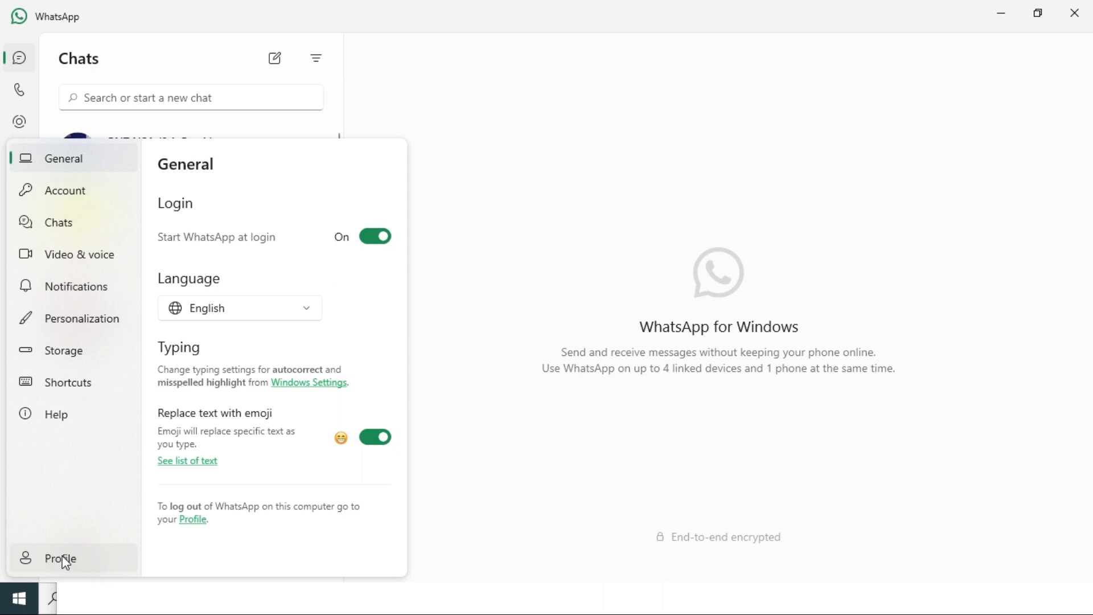
# Show the Profile page with picture, name, about text and phone number.
pyautogui.click(61, 558)
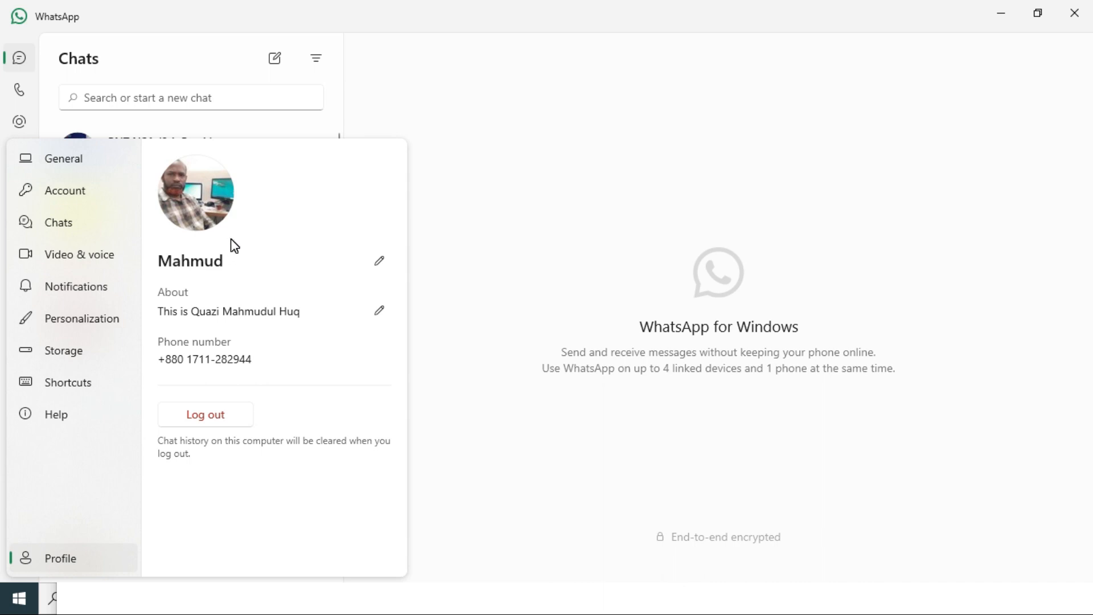
pyautogui.moveTo(206, 204)
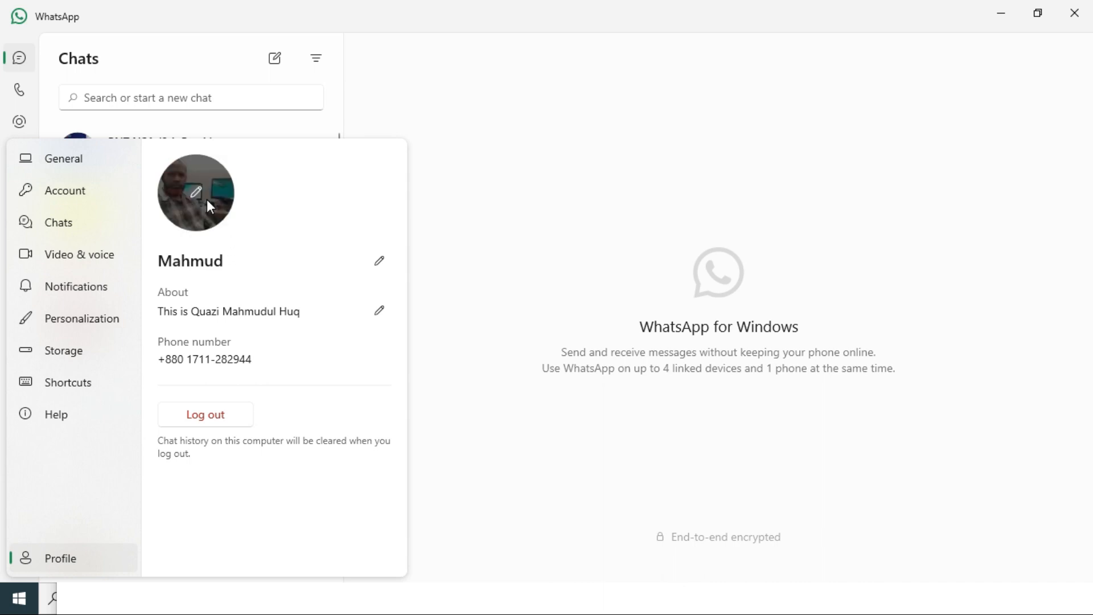
pyautogui.moveTo(198, 198)
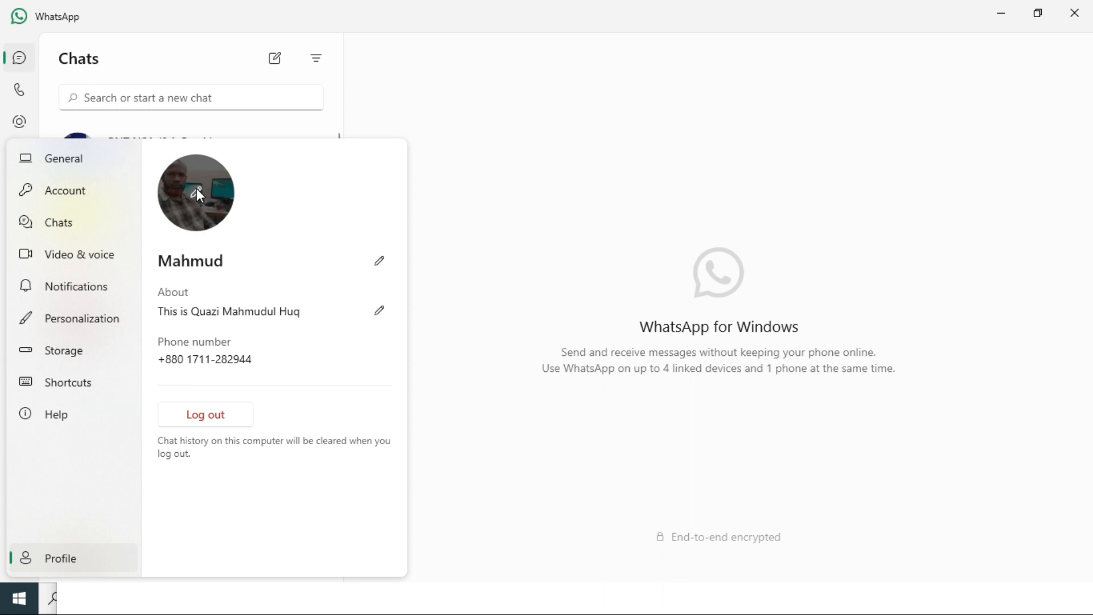
pyautogui.moveTo(198, 195)
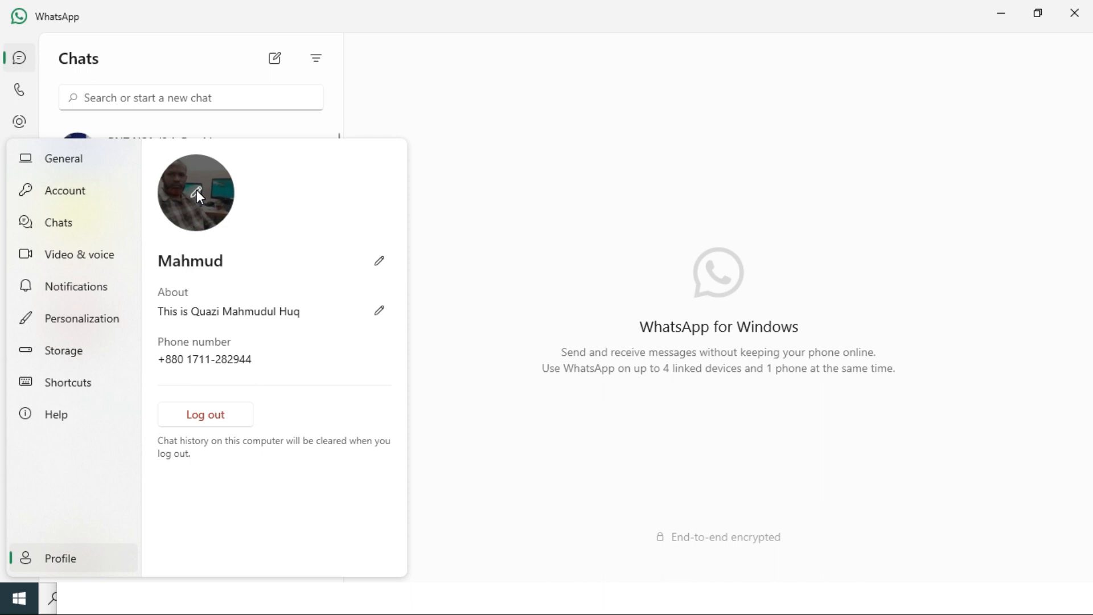
# Bring up the profile picture menu and choose Change image.
pyautogui.click(196, 194)
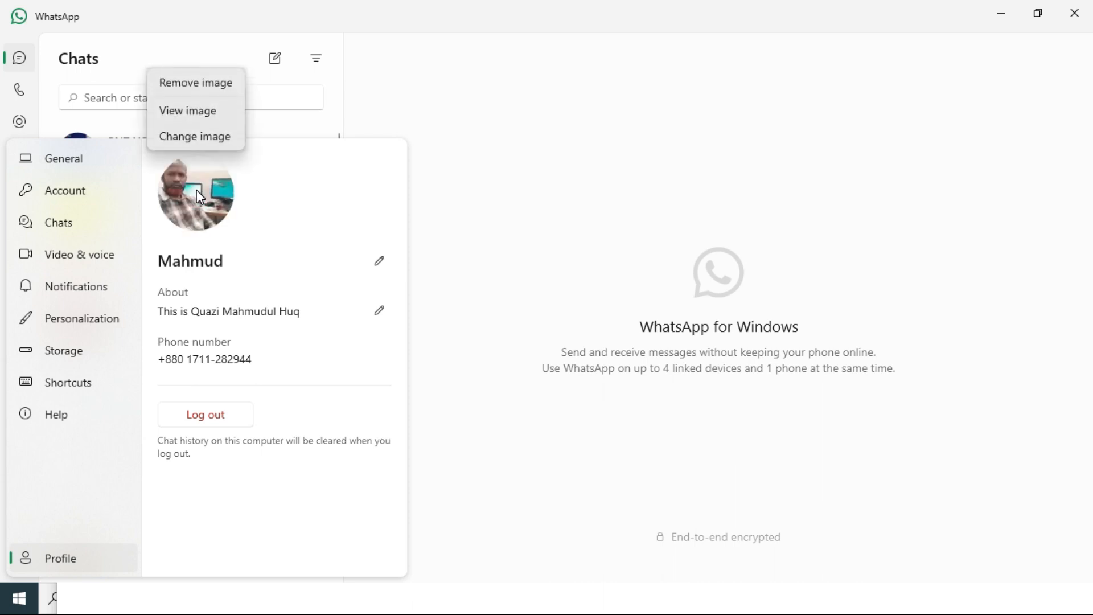
pyautogui.moveTo(203, 176)
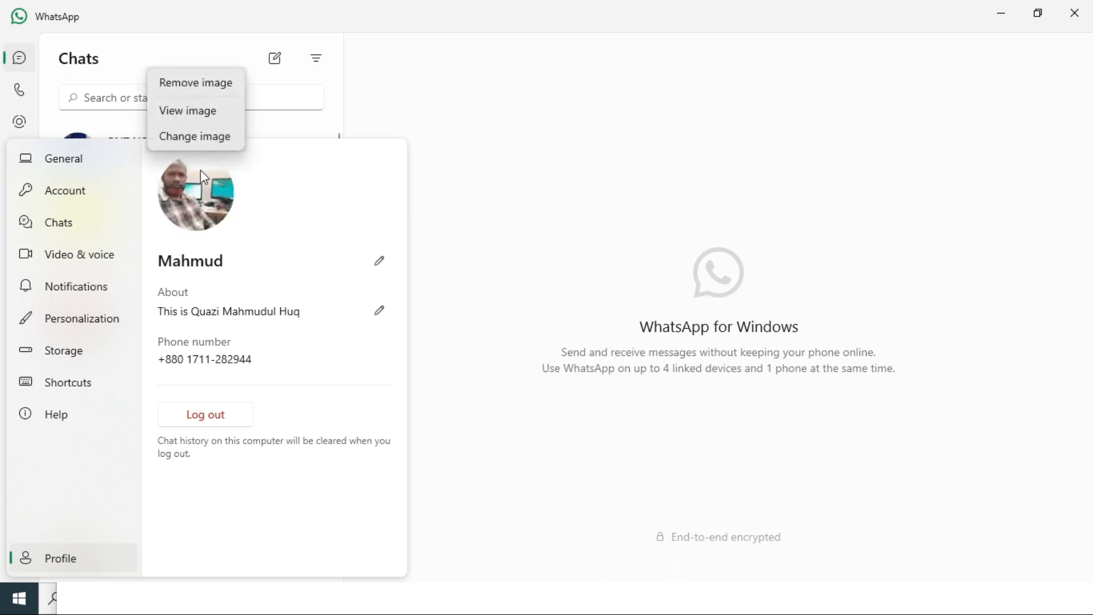
pyautogui.moveTo(195, 82)
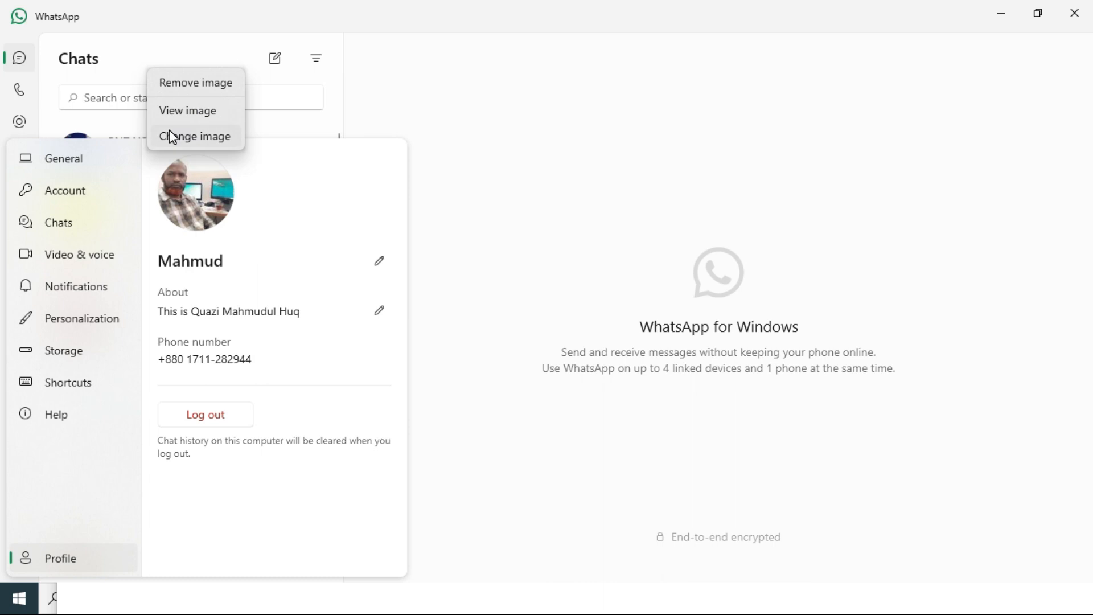
pyautogui.moveTo(206, 140)
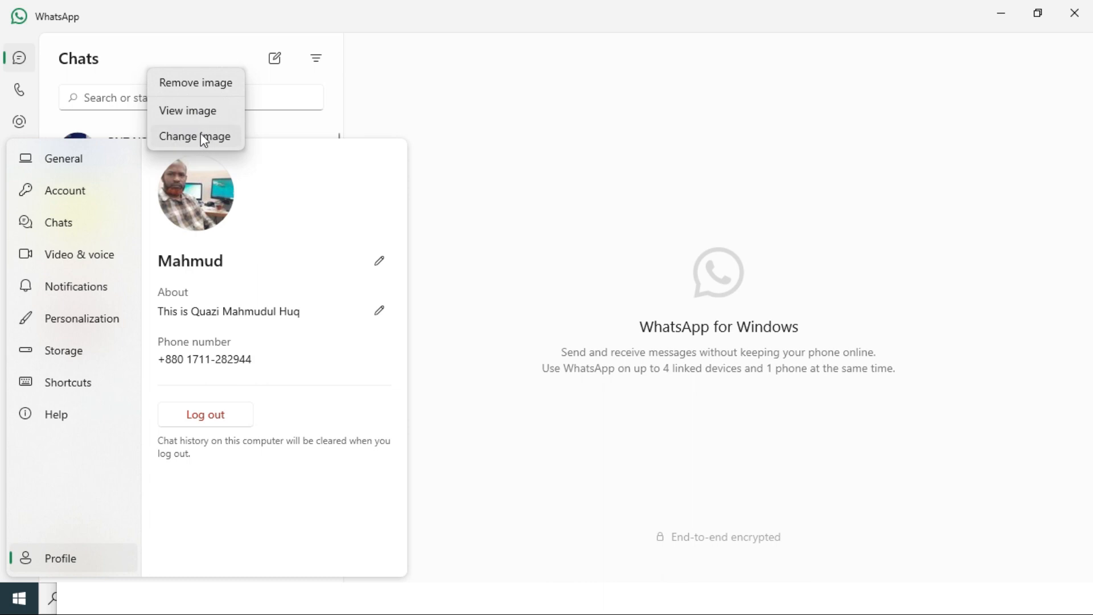
pyautogui.click(202, 136)
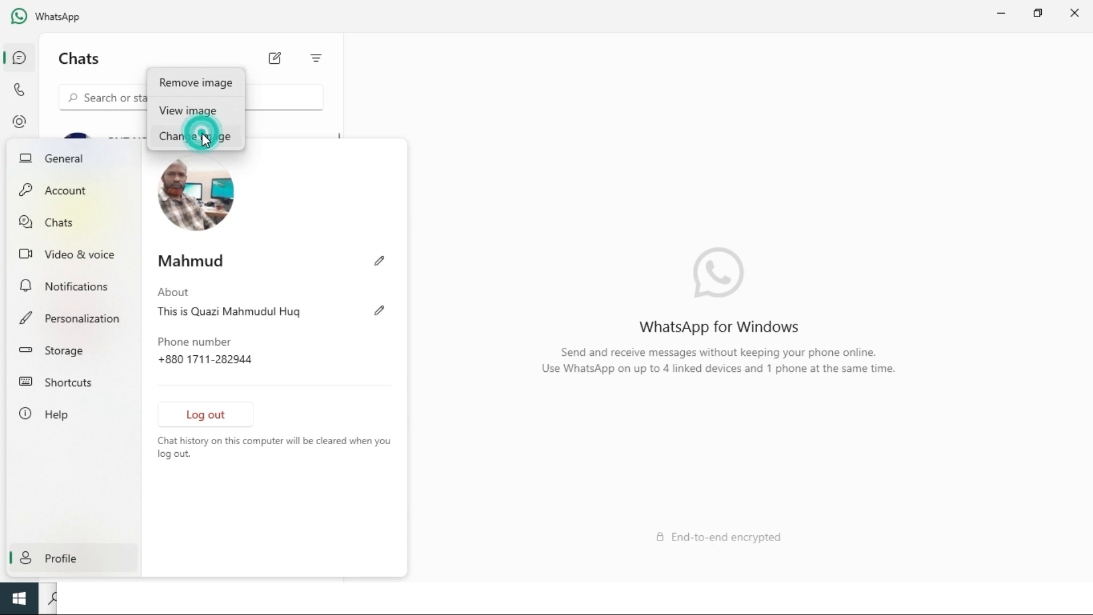
# In the Open dialog, select the me2 photo from the Pictures folder.
pyautogui.click(195, 136)
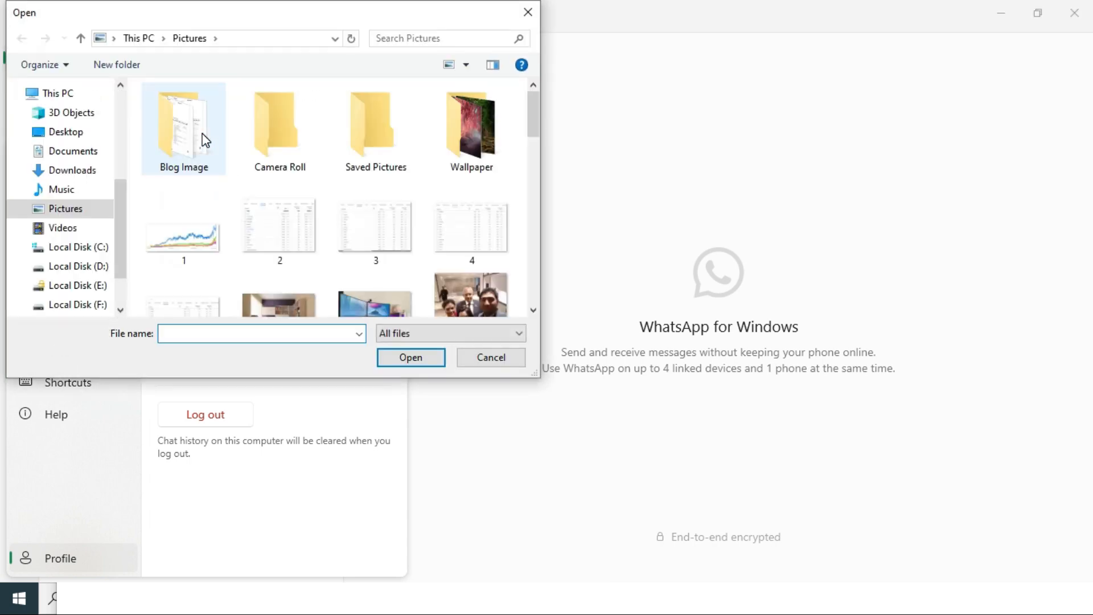
pyautogui.click(65, 209)
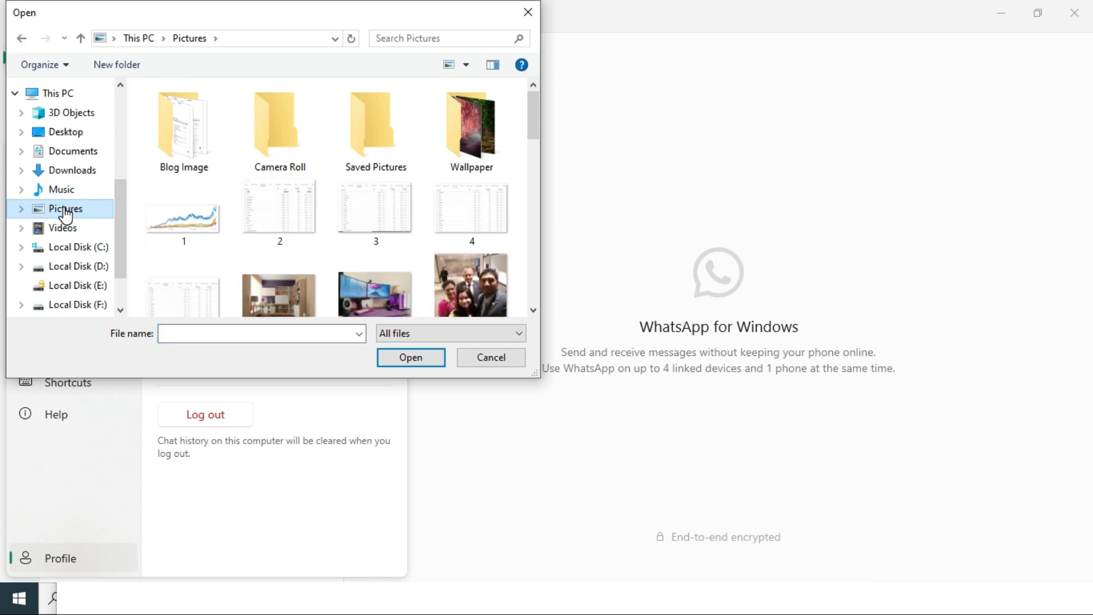
pyautogui.scroll(-3)
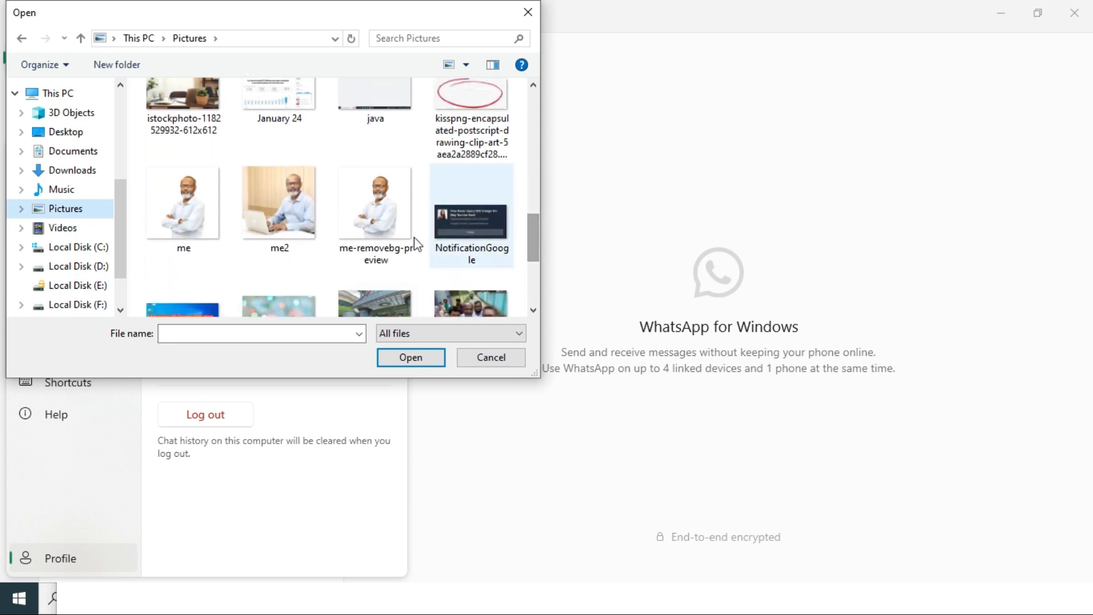
pyautogui.click(279, 203)
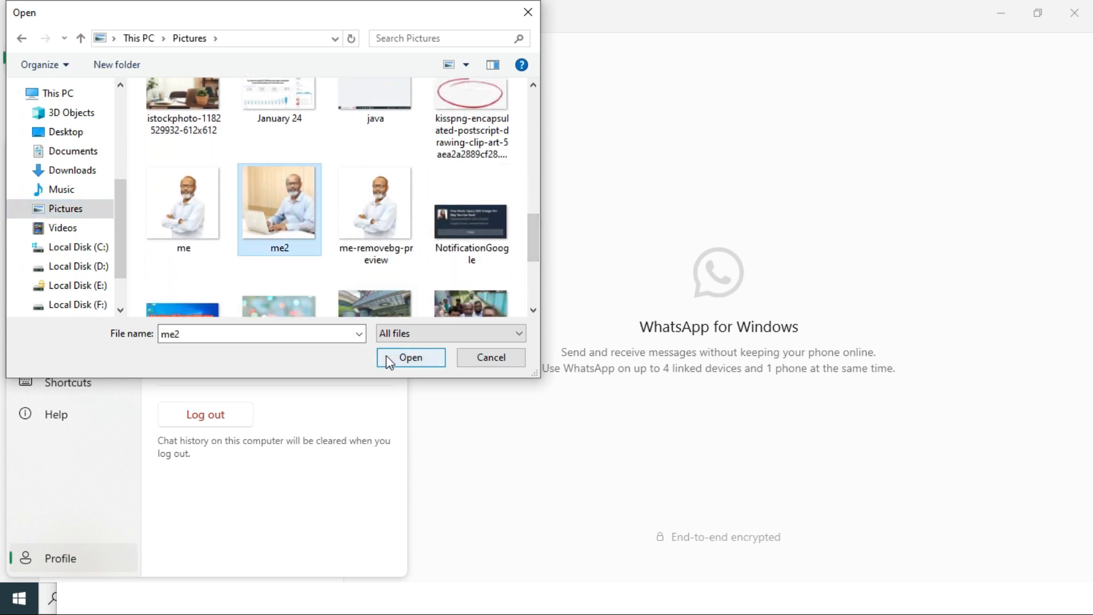
# Confirm me2 as the new profile picture, replacing the old photo.
pyautogui.click(410, 356)
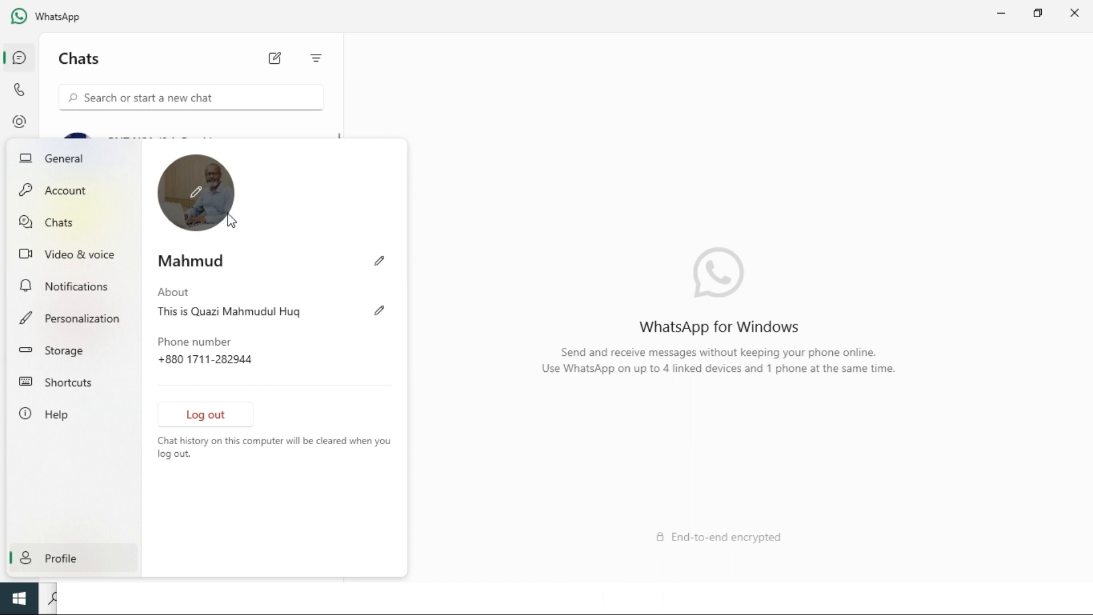
pyautogui.moveTo(261, 250)
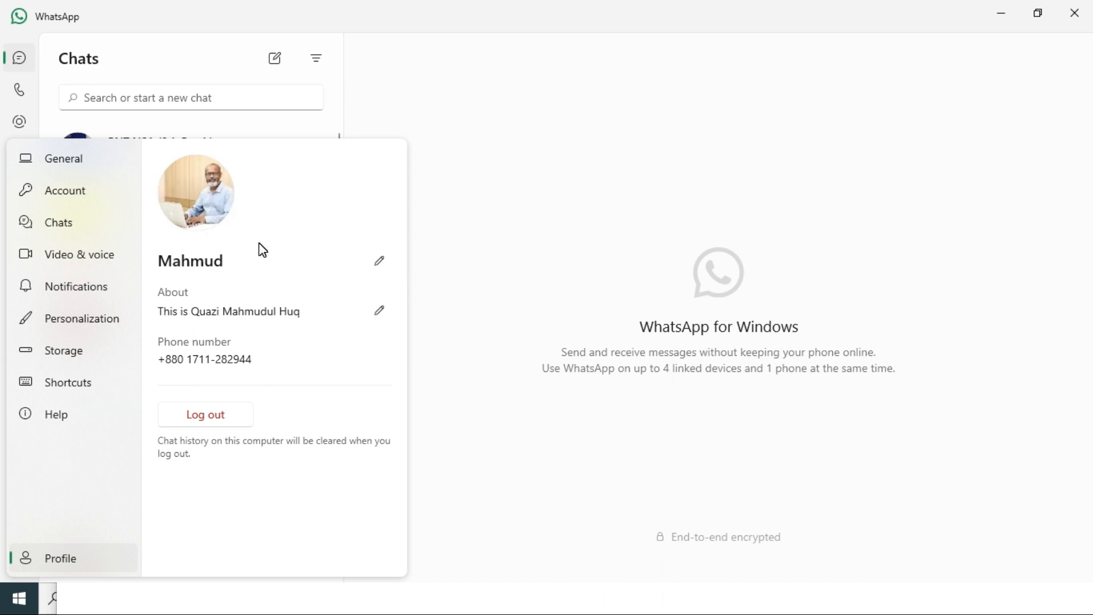
pyautogui.moveTo(263, 239)
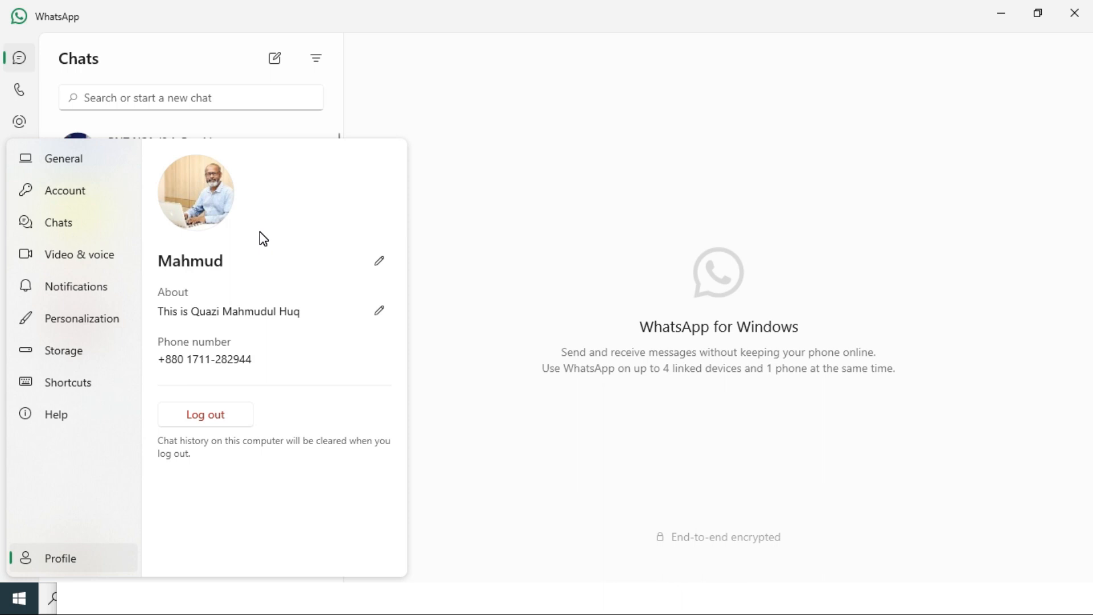
pyautogui.moveTo(516, 499)
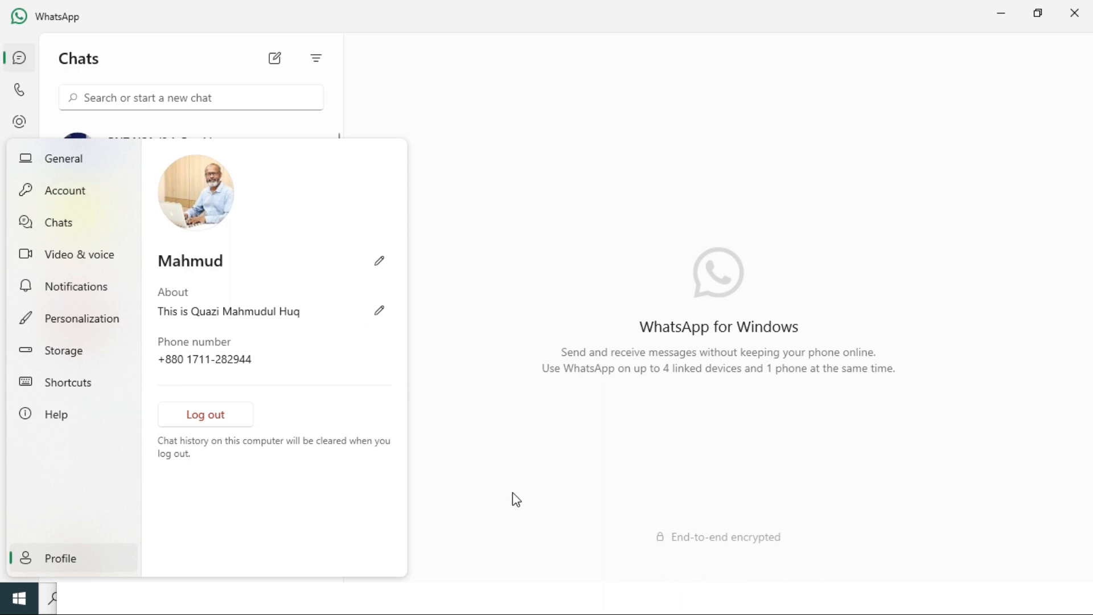